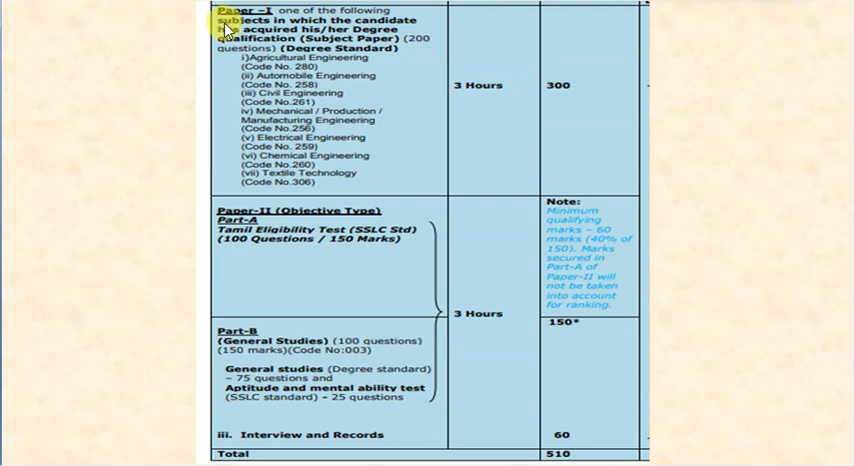
{"action": "mouse_move", "coordinate": [222, 28]}
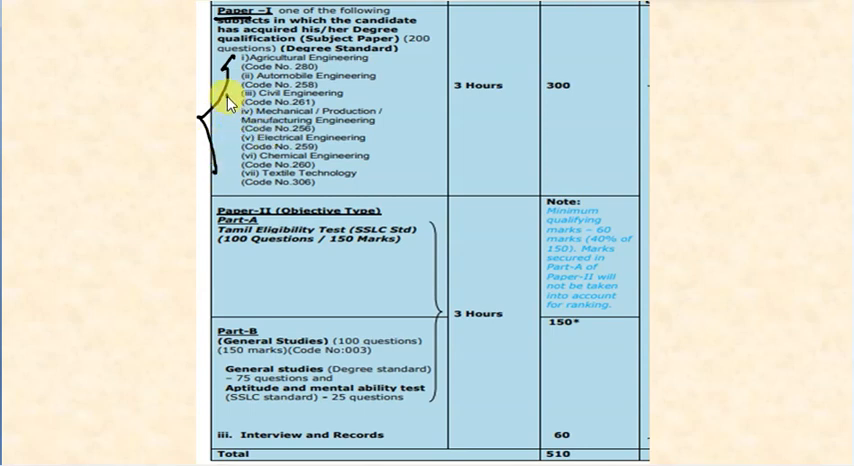
{"action": "mouse_move", "coordinate": [416, 92]}
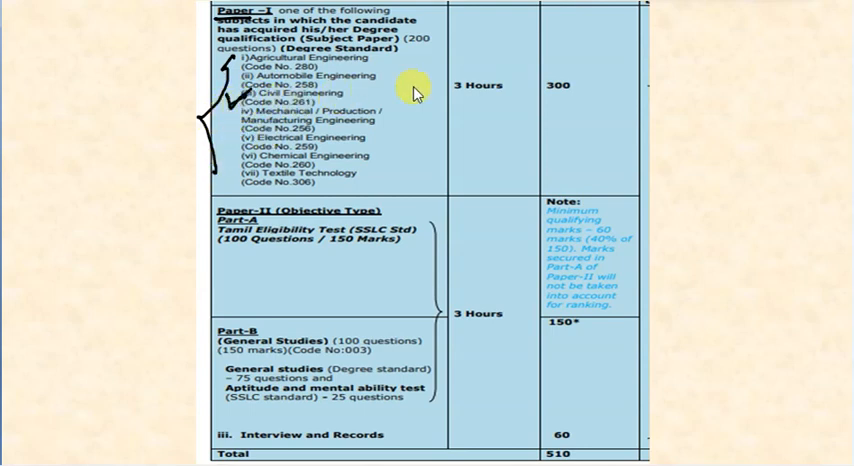